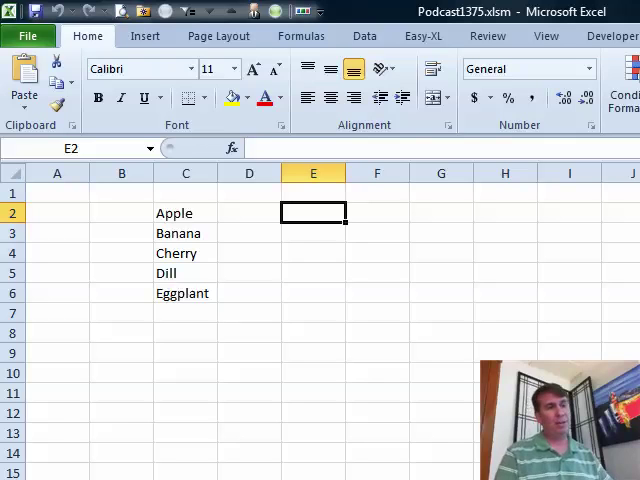
Step: Enter =JOIN(C2:C6,". ") in E2 to join the fruit names with periods
text(=)
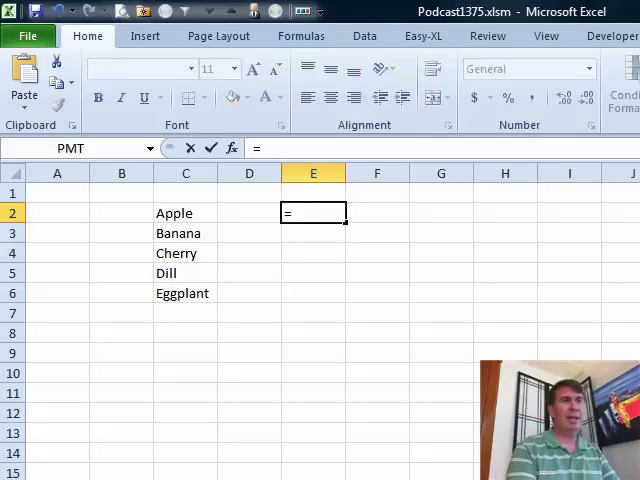
text(JOIN)
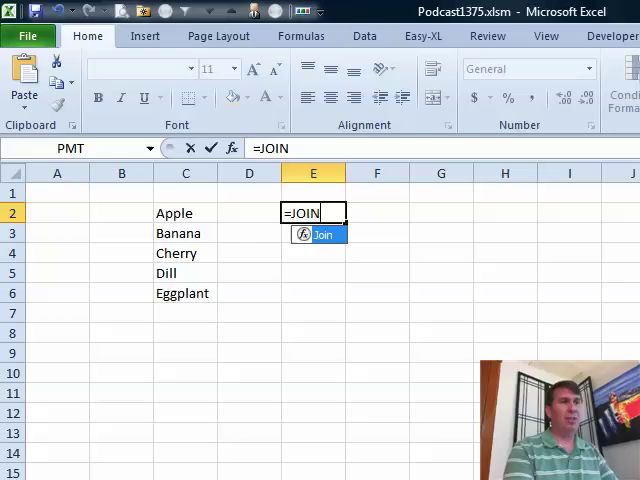
drag(185, 213, 185, 293)
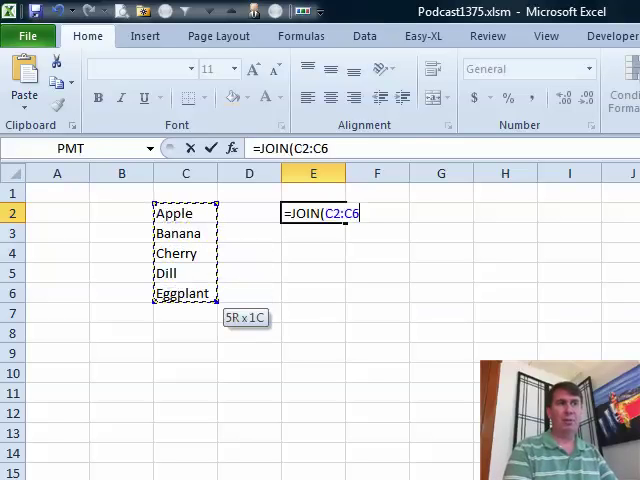
text(,)
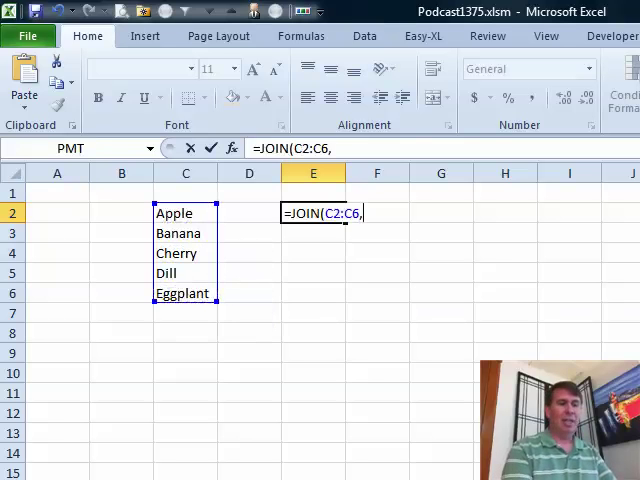
text(". ")
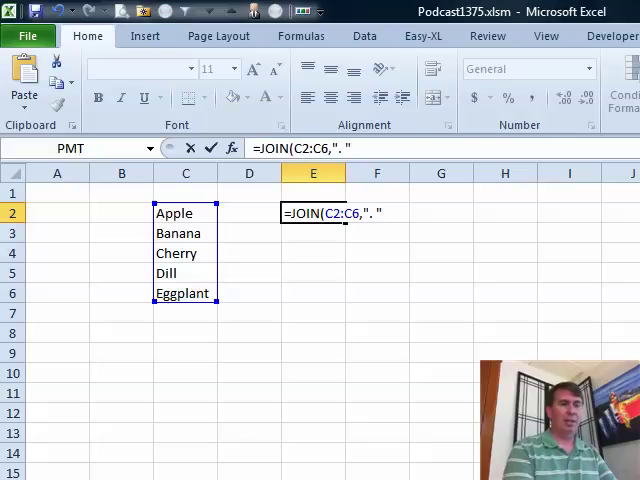
key(Return)
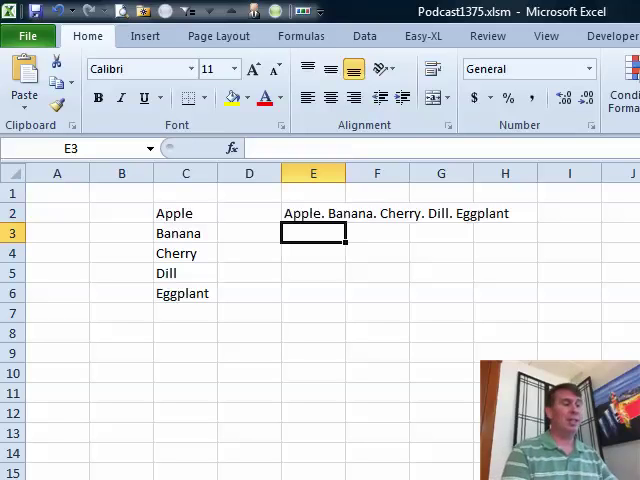
Step: Change E2's delimiter to CHAR(10) so the names join with line breaks
text(=JOIN(C2:C6,". "))
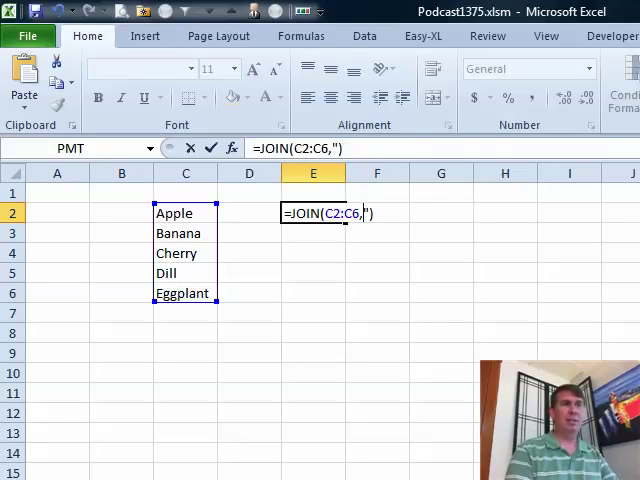
text(CHAR(10)
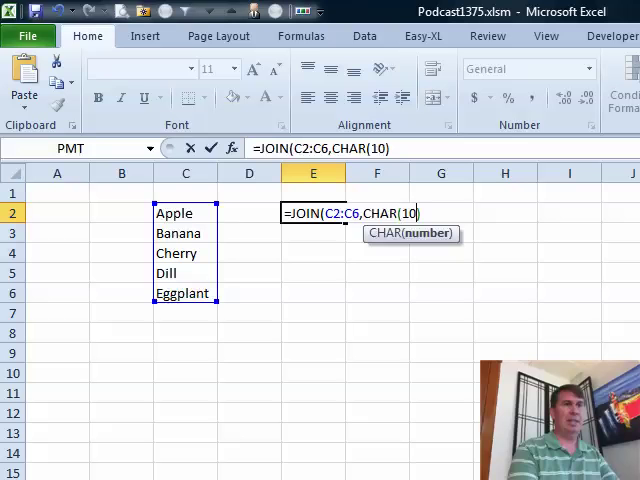
key(Return)
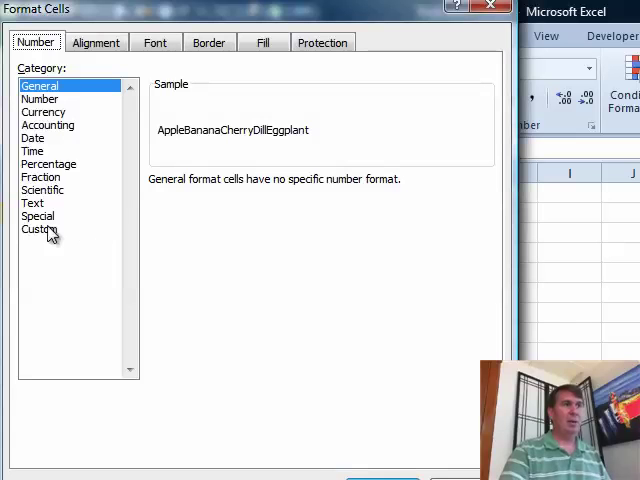
Step: Turn on Wrap Text for E2 so the five fruit names stack vertically
click(96, 42)
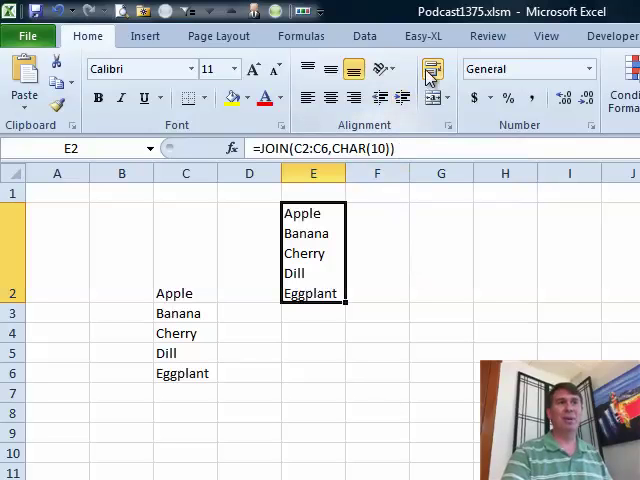
mouse_move(431, 77)
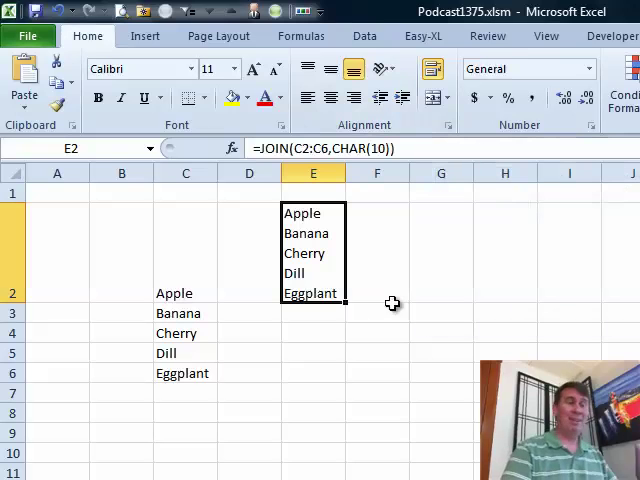
mouse_move(334, 340)
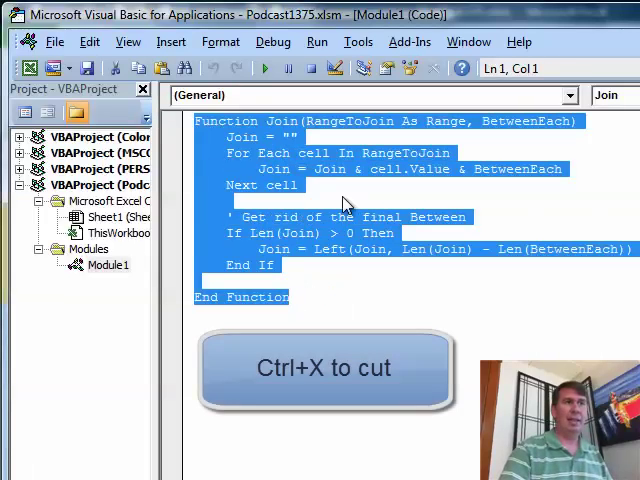
mouse_move(360, 280)
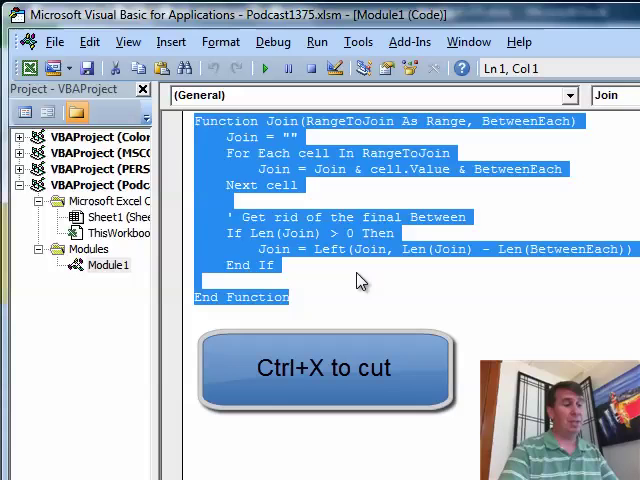
Step: Cut the Join function and move it into PERSONAL.XLSB's Module1
key(ctrl+x)
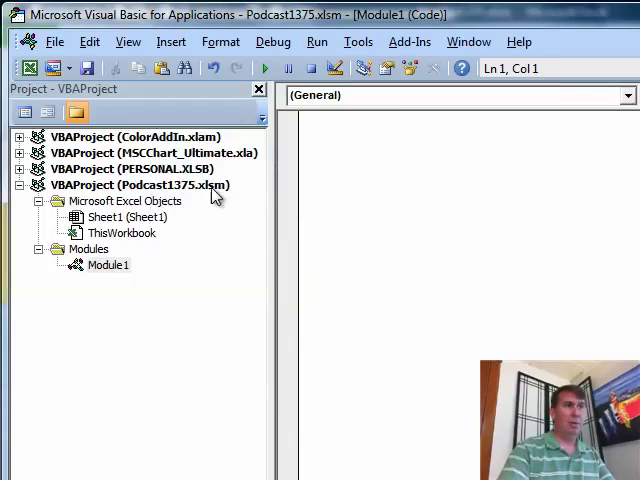
click(37, 169)
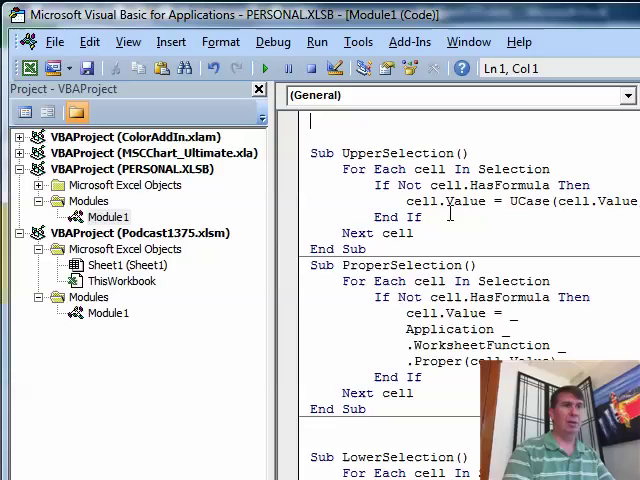
scroll(up, 3)
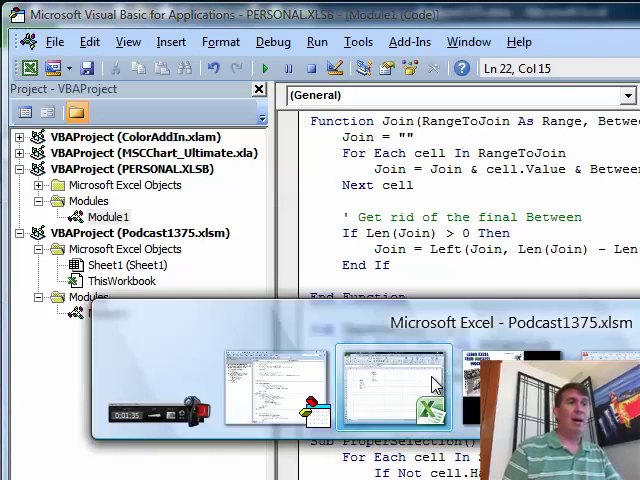
Step: Edit E2's formula to call Personal.xlsb!JOIN instead of JOIN
click(395, 385)
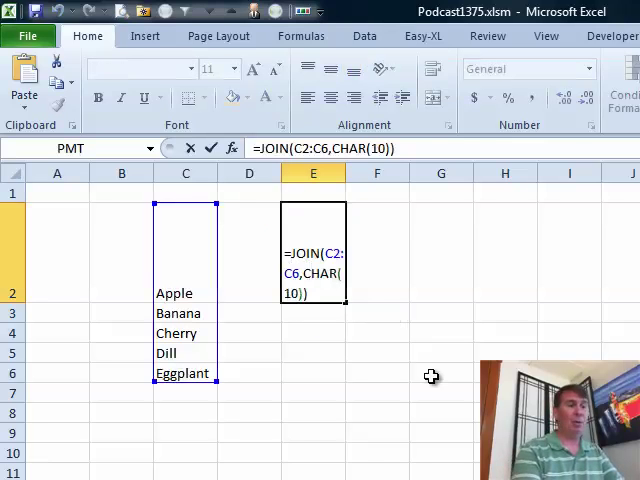
text(Personal.xlsb)
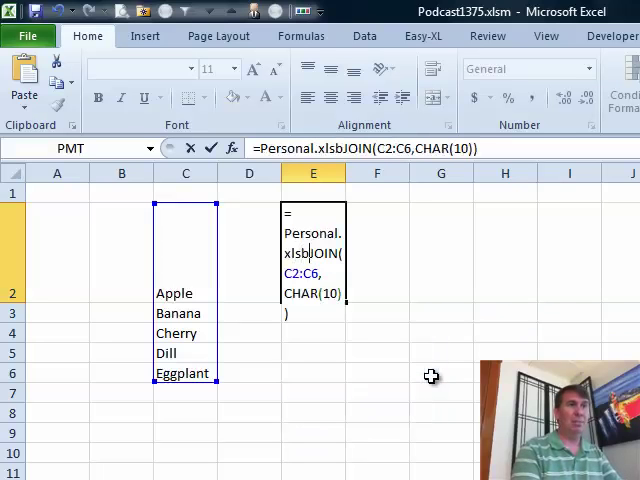
key(Return)
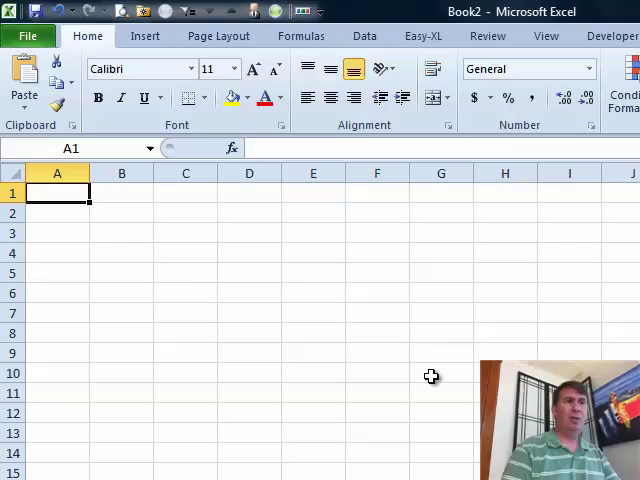
mouse_move(406, 371)
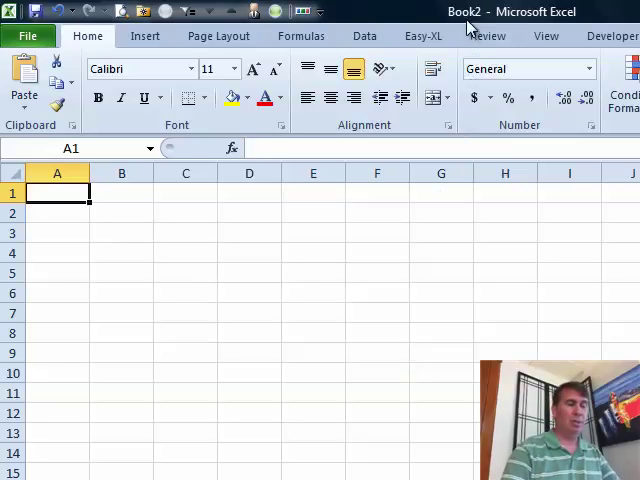
Step: Insert a new module in the Book2 project to hold the Join code
key(Alt+F11)
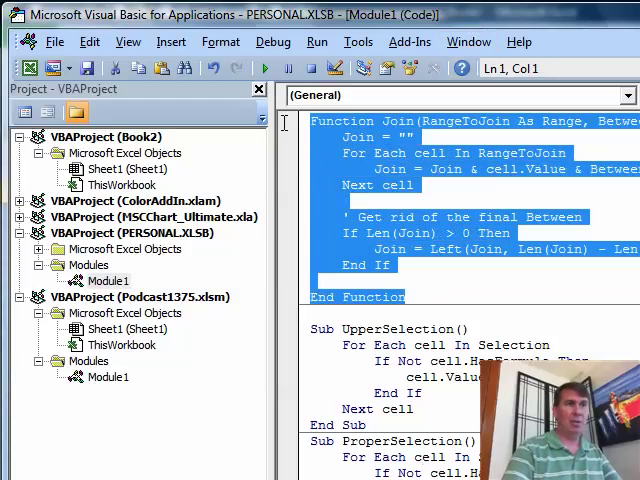
scroll(down, 3)
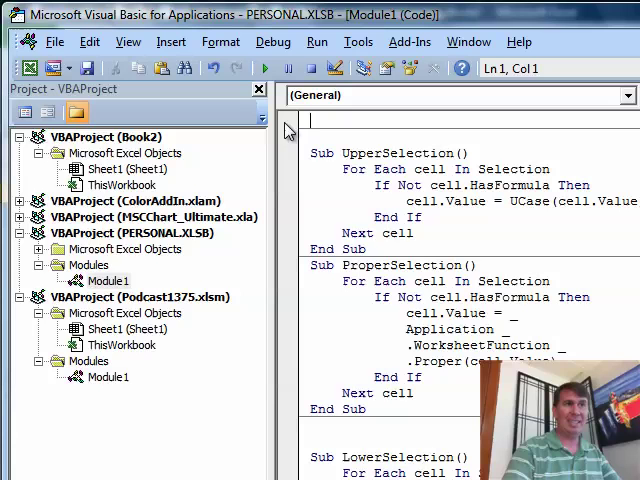
click(123, 185)
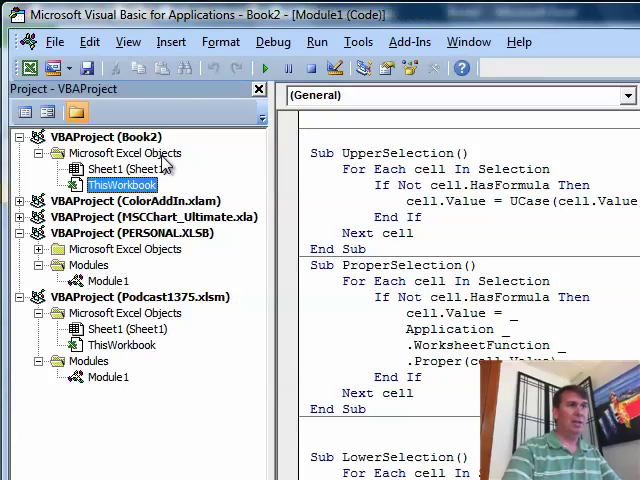
click(171, 41)
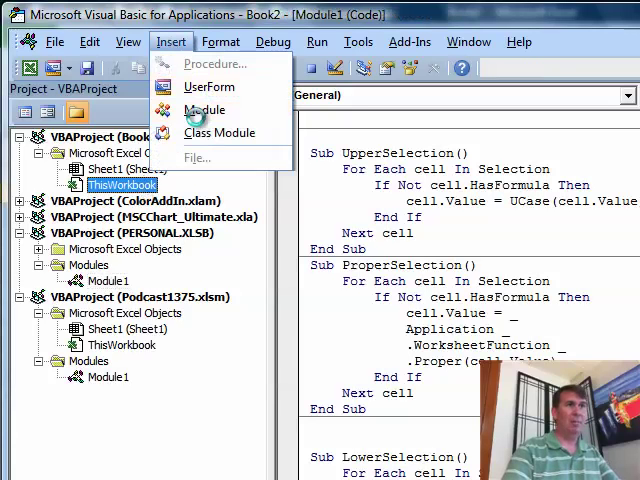
click(204, 110)
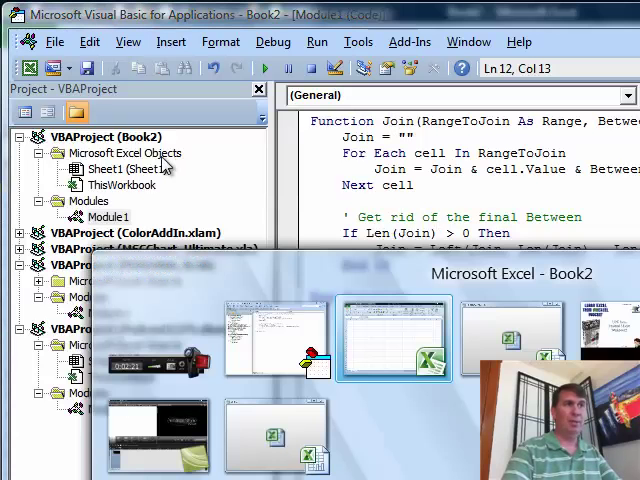
Step: Save Book2 as the Excel add-in JoinMacro.xlam
click(393, 337)
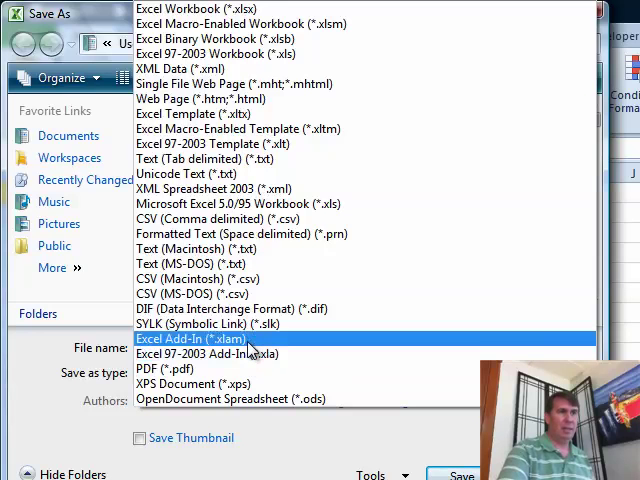
click(191, 339)
text(J)
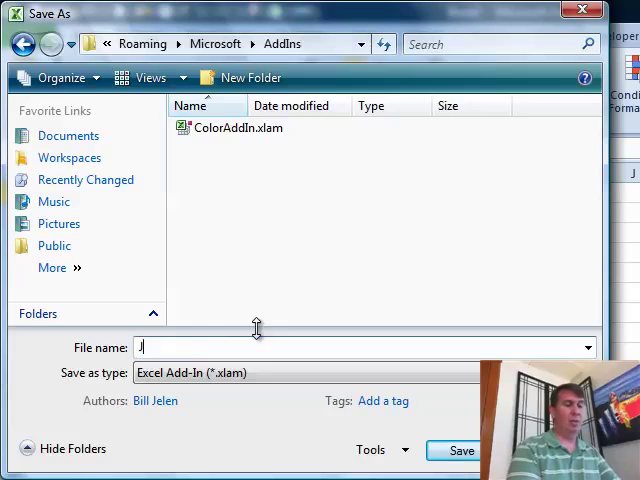
text(oinMacro)
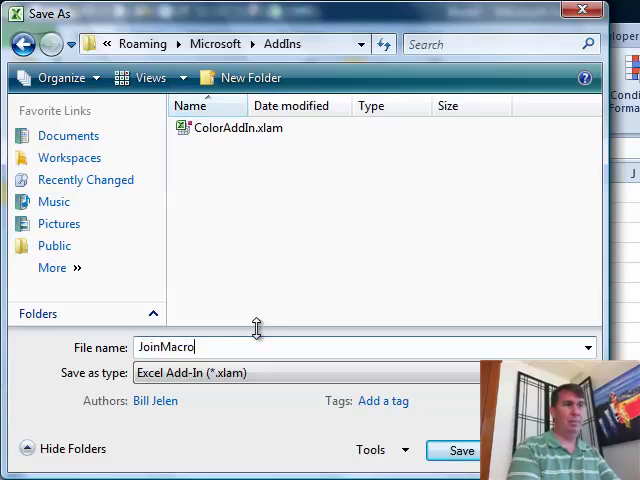
mouse_move(214, 44)
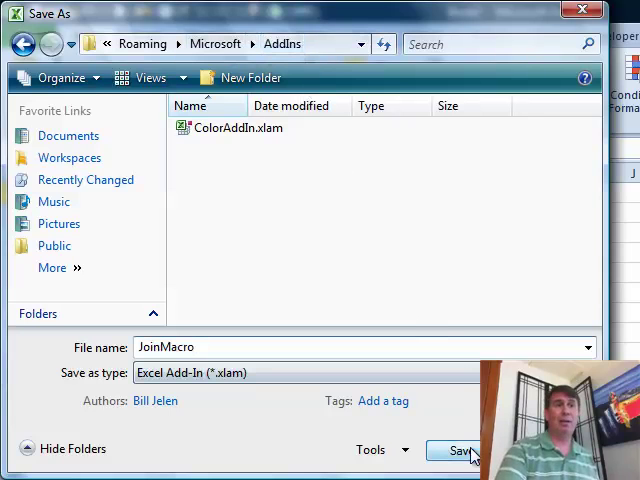
click(457, 450)
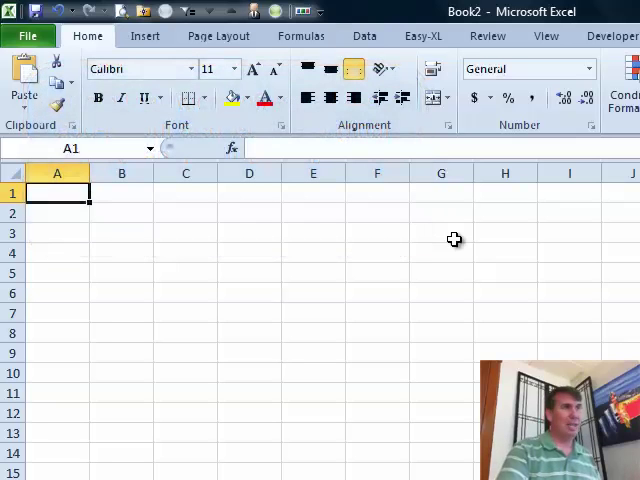
mouse_move(454, 240)
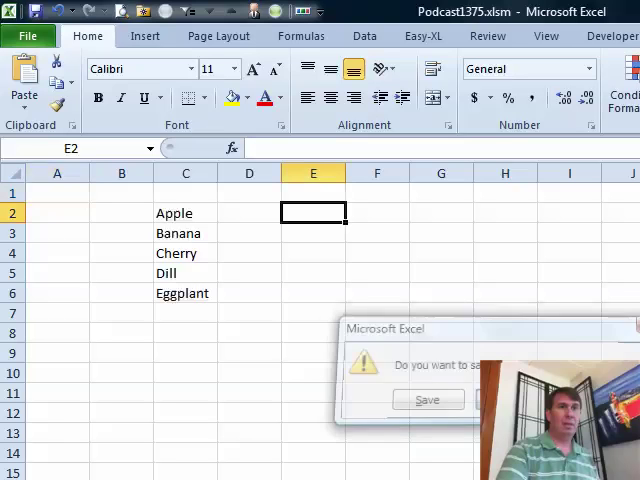
Step: Close Podcast1375.xlsm, answering its save prompt
click(426, 399)
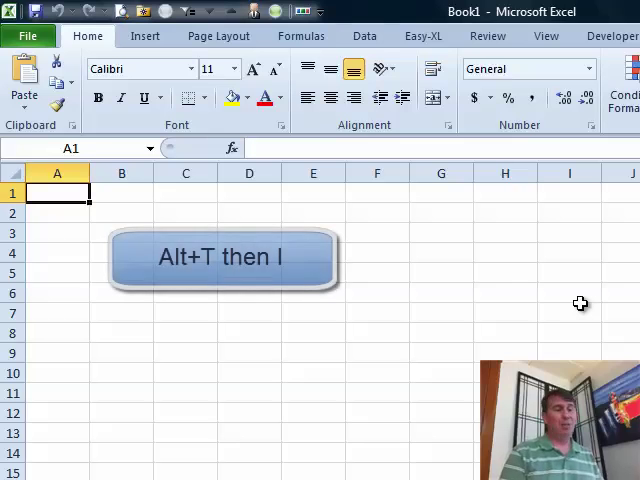
Step: Enable Joinmacro in the Add-Ins dialog and confirm with OK
key(alt+t)
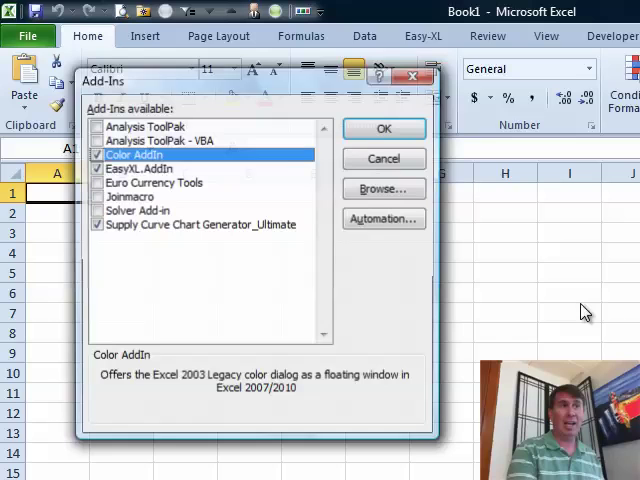
mouse_move(448, 315)
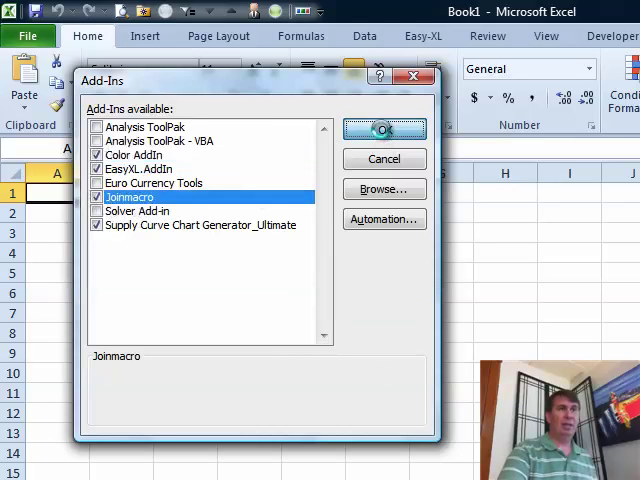
click(384, 129)
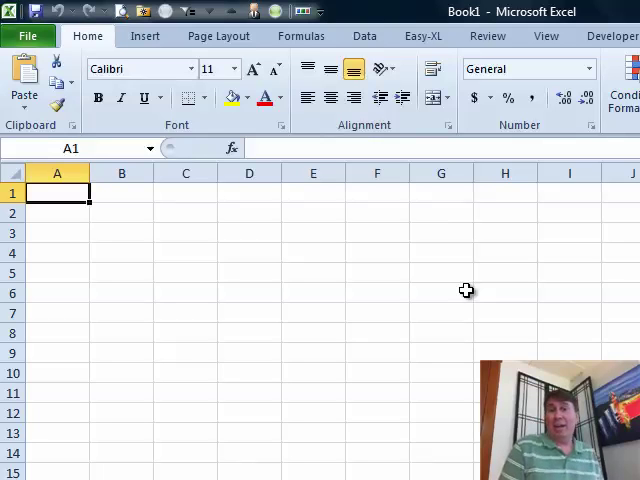
Step: Type letters a–f in A1:A6 and enter =JOIN(A1:A6,". ") in C3
text(b)
click(186, 233)
text(=JOIN(A1:A6,)
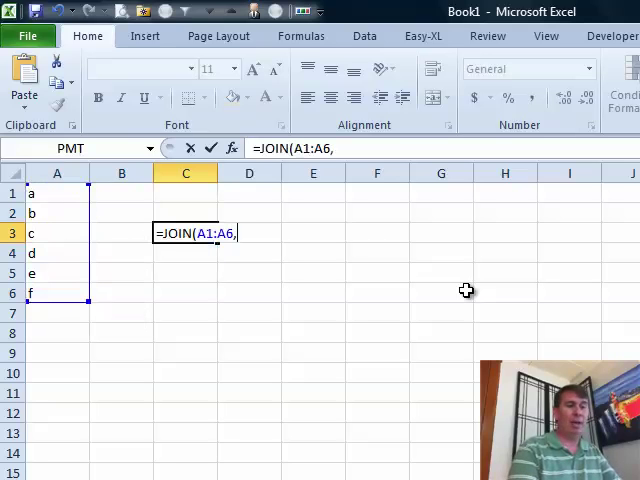
text(".)
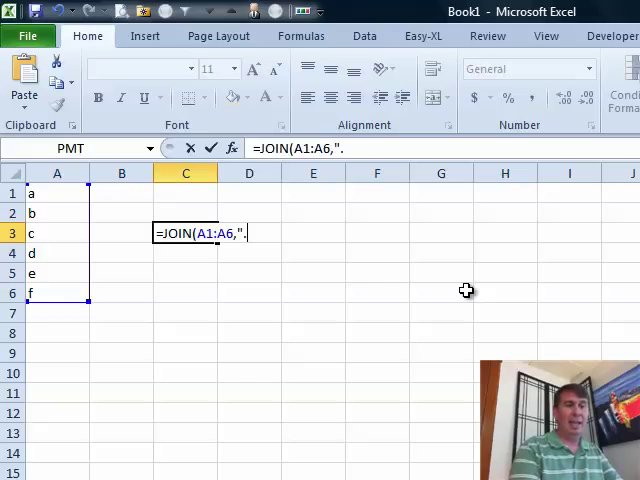
text(" ))
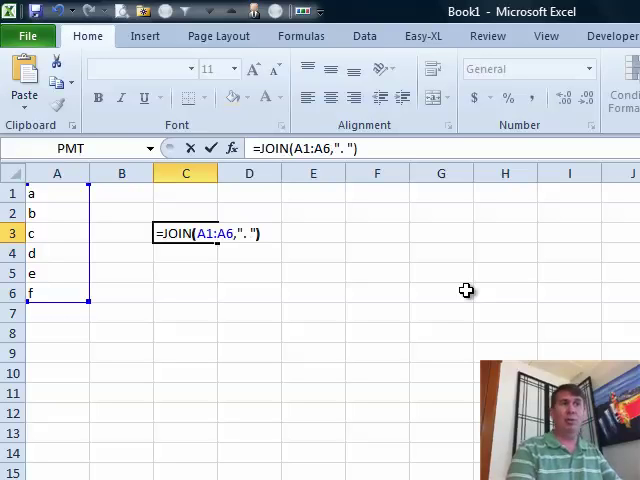
key(Return)
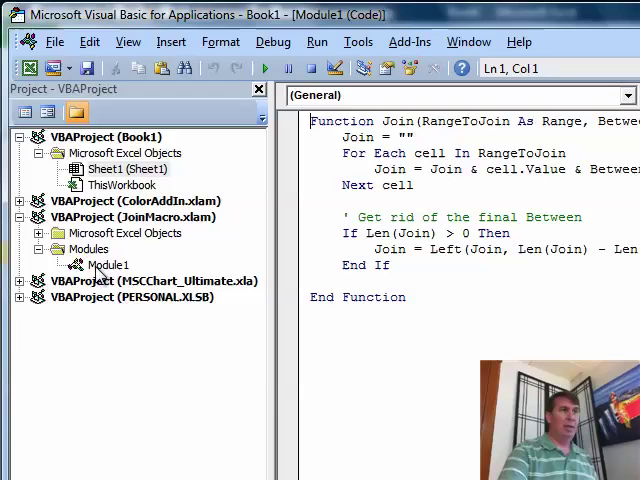
Step: Open Module1 of VBAProject (JoinMacro.xlam) to view the Join code
click(108, 264)
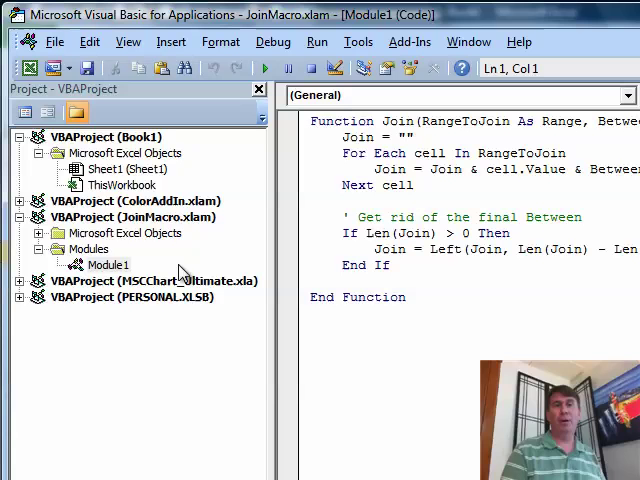
mouse_move(196, 227)
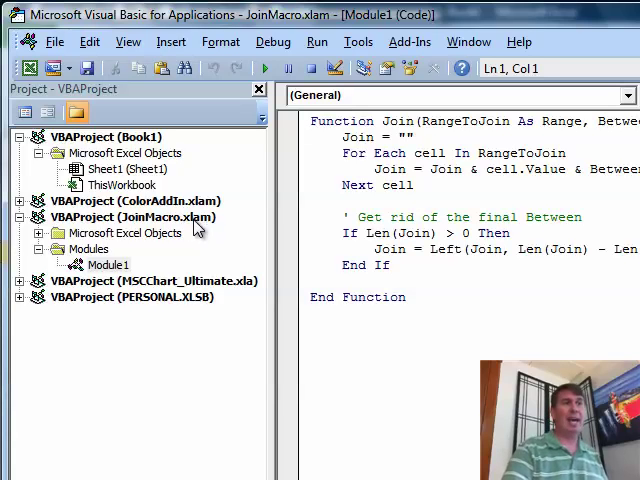